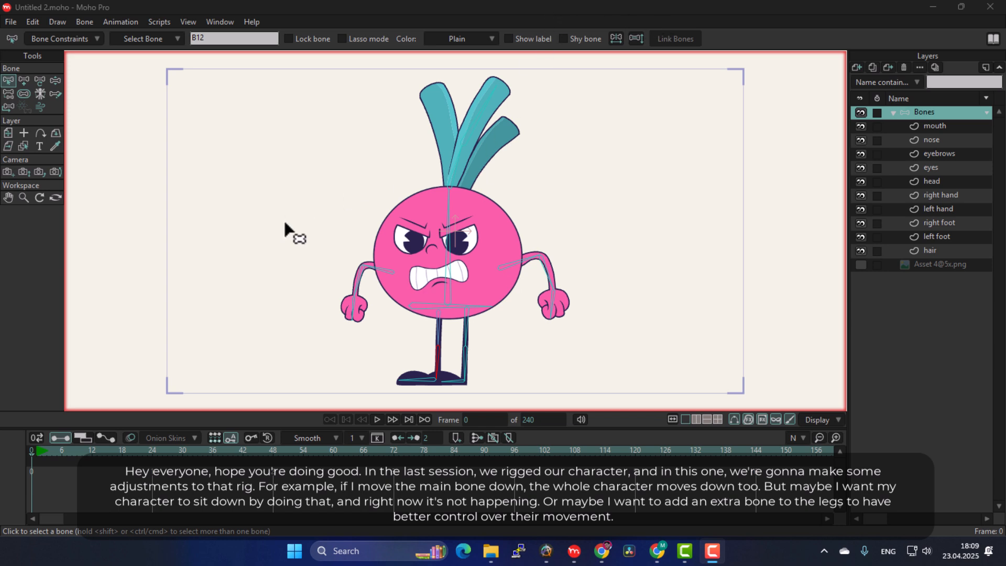
pyautogui.moveTo(497, 325)
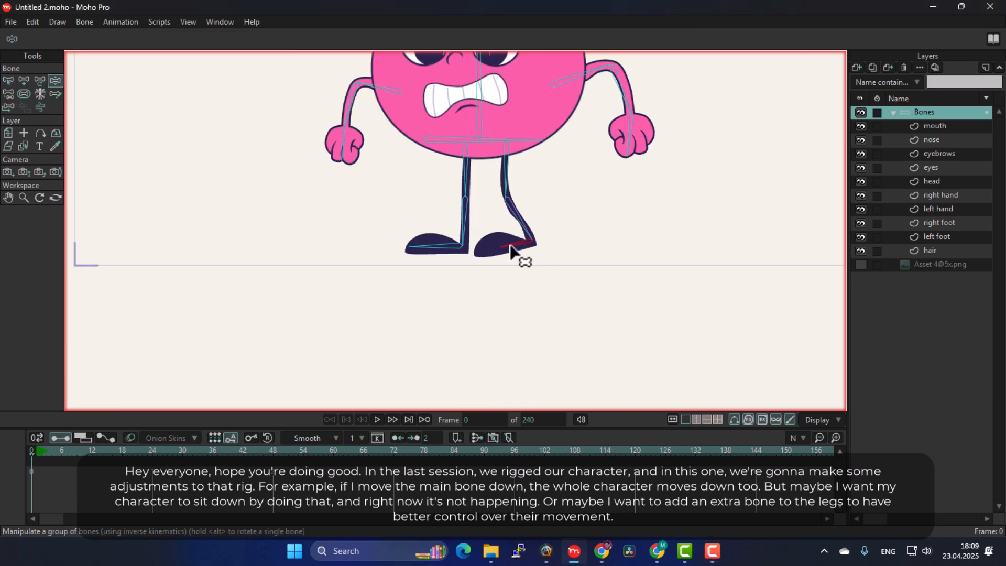
# Drag the feet and body to test how the legs and whole character move.
pyautogui.moveTo(517, 251); pyautogui.dragTo(465, 211)
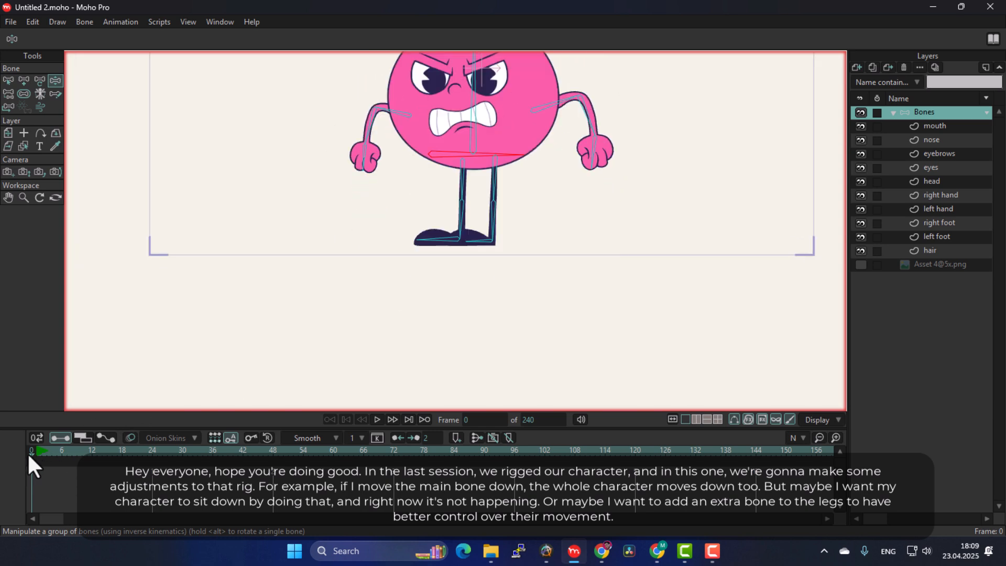
pyautogui.moveTo(467, 190)
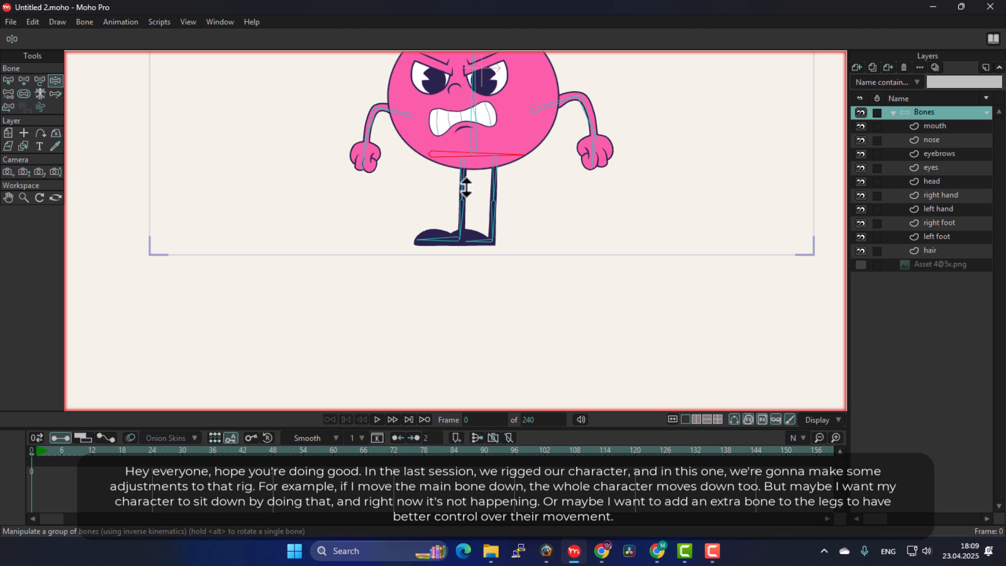
pyautogui.moveTo(465, 190); pyautogui.dragTo(451, 156)
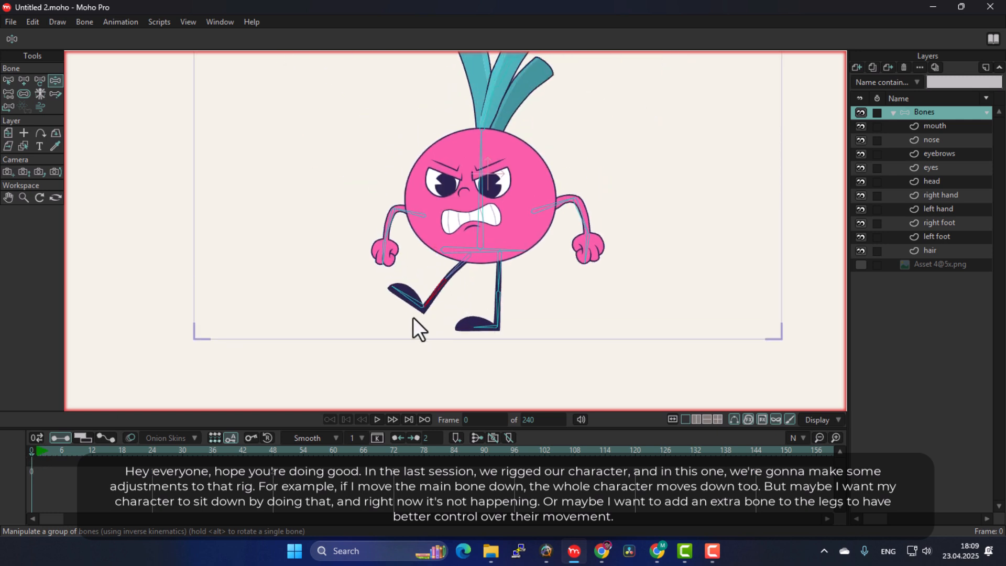
pyautogui.moveTo(417, 327); pyautogui.dragTo(497, 324)
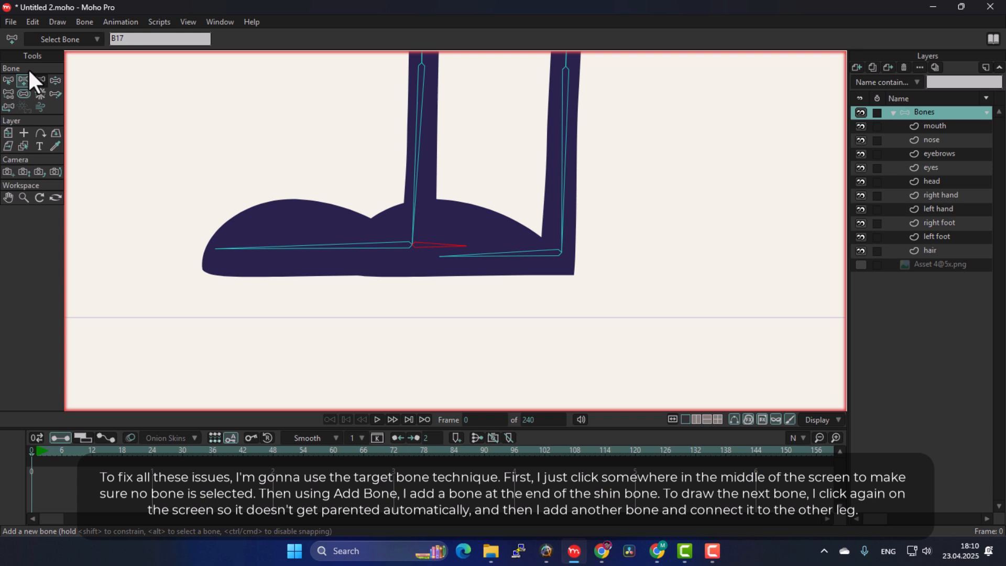
# Add a new unparented bone at the end of each shin using Add Bone.
pyautogui.click(9, 82)
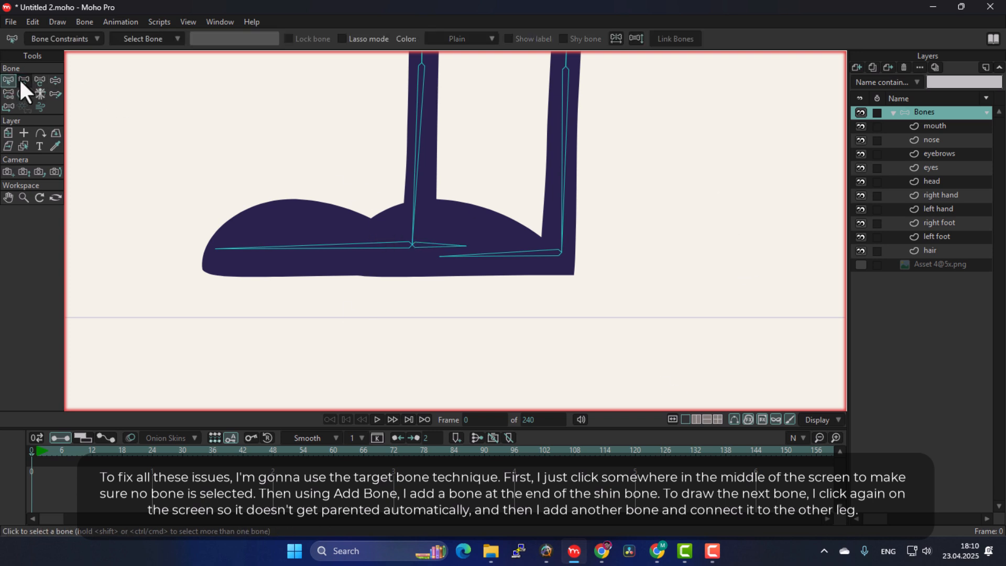
pyautogui.click(24, 83)
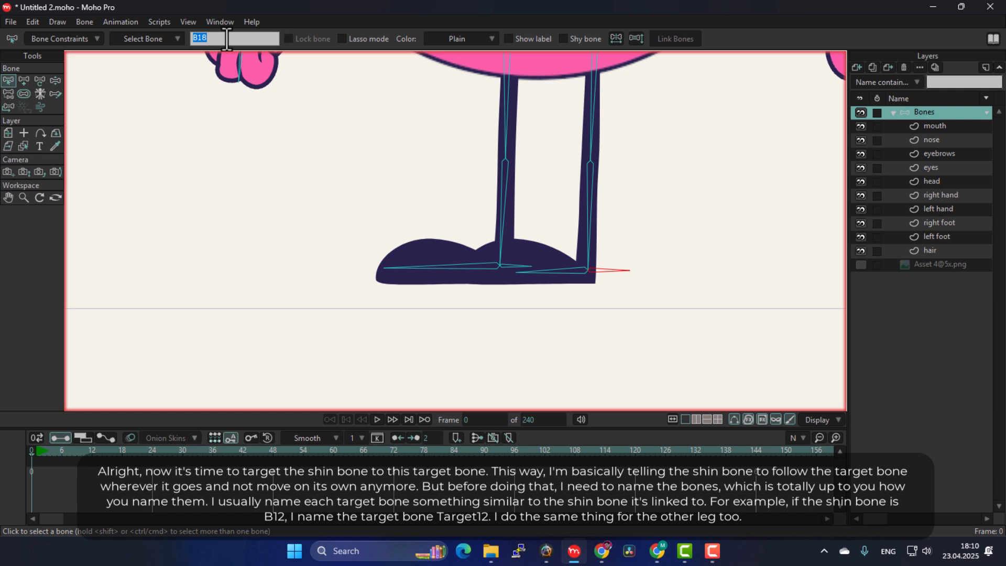
# Rename the new foot bone to 'target 1…' matching its shin bone.
pyautogui.write('target 1')
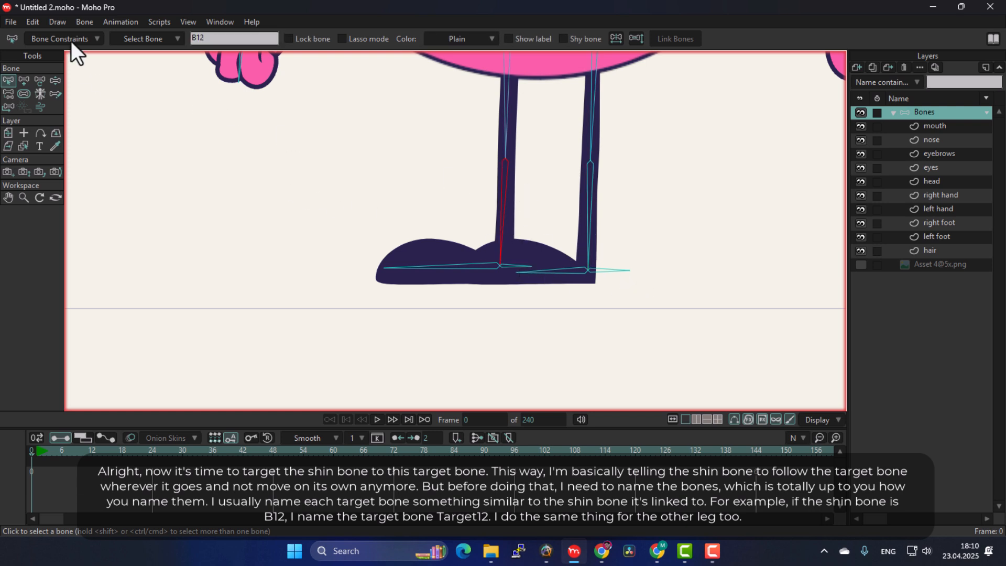
# Set target 12 as B12's IK target and the matching target for B15 in Bone Constraints.
pyautogui.click(63, 37)
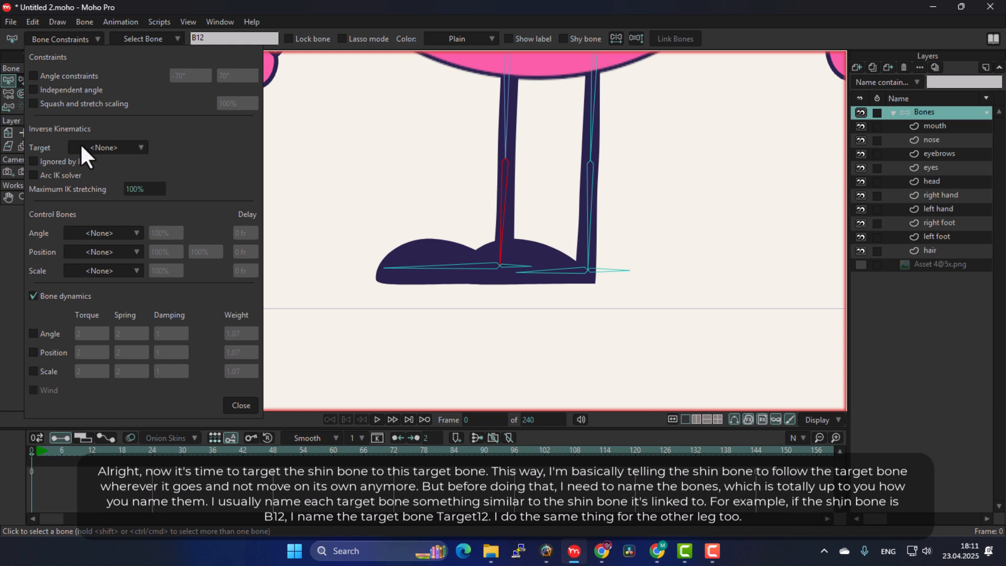
pyautogui.click(107, 147)
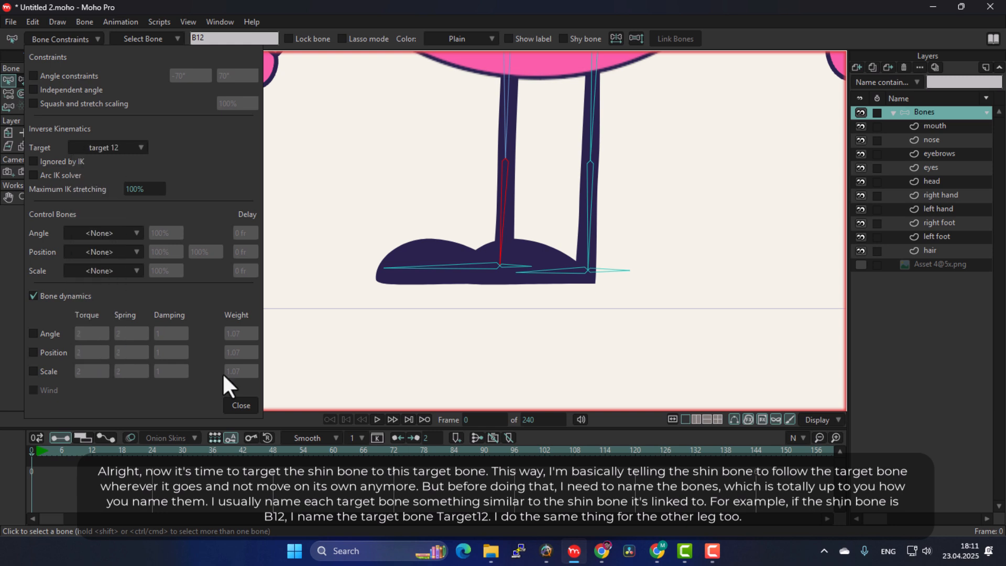
pyautogui.click(240, 405)
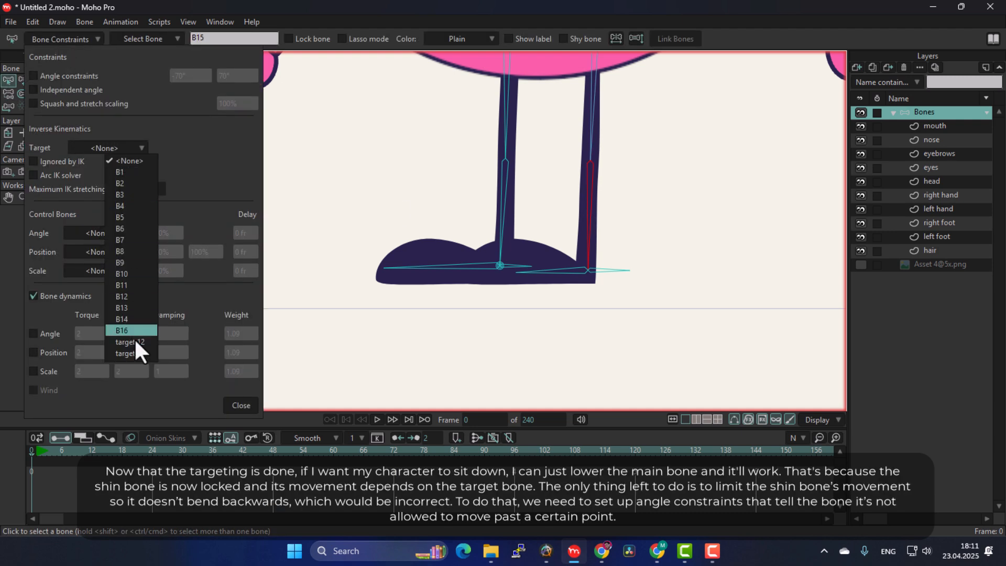
pyautogui.click(240, 405)
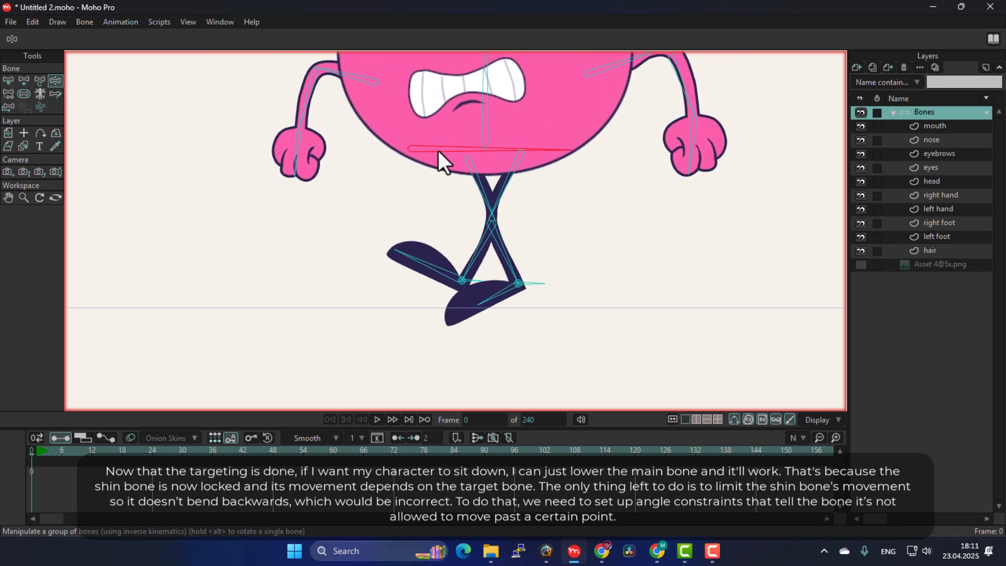
pyautogui.moveTo(442, 154); pyautogui.dragTo(456, 190)
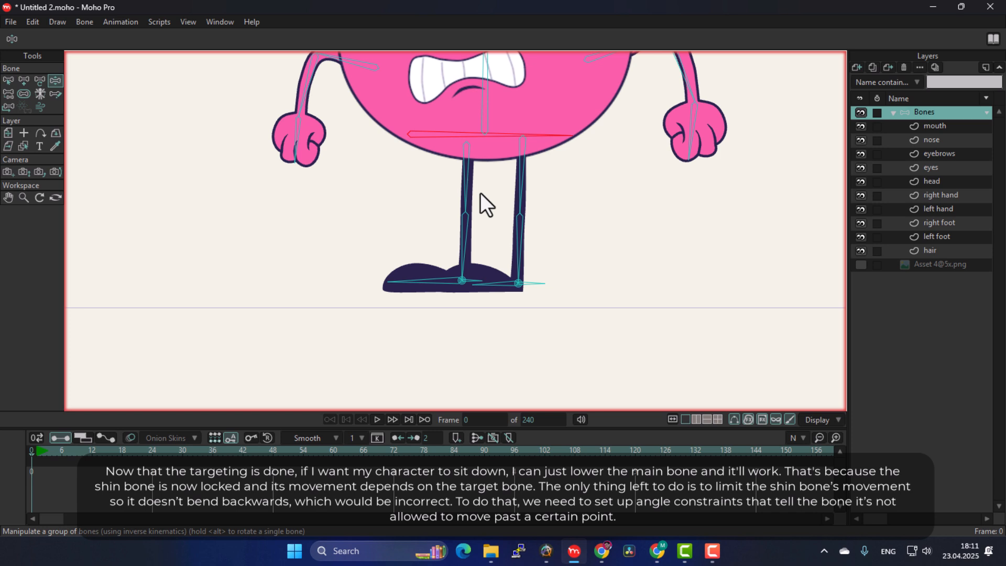
pyautogui.moveTo(465, 247)
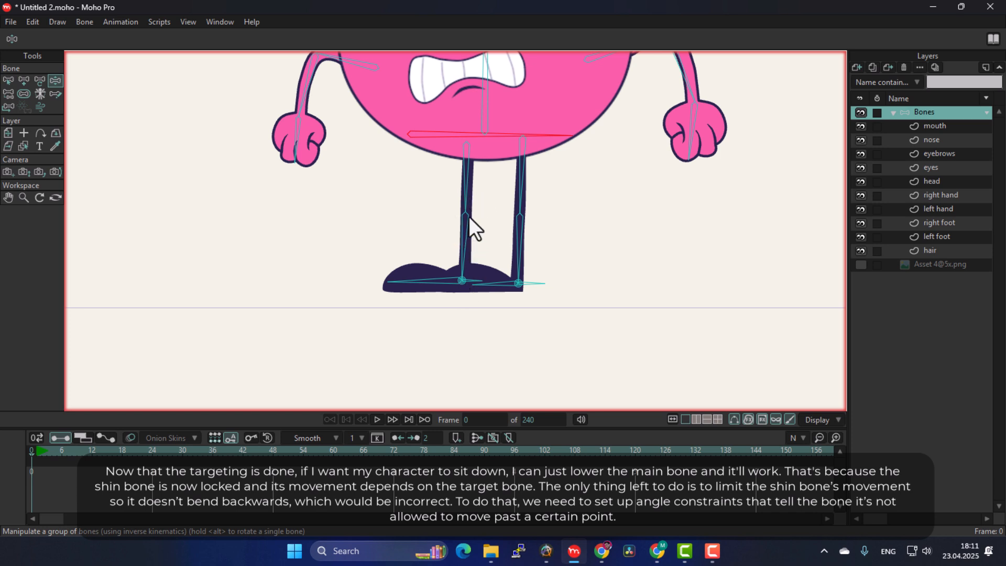
pyautogui.moveTo(468, 212); pyautogui.dragTo(496, 279)
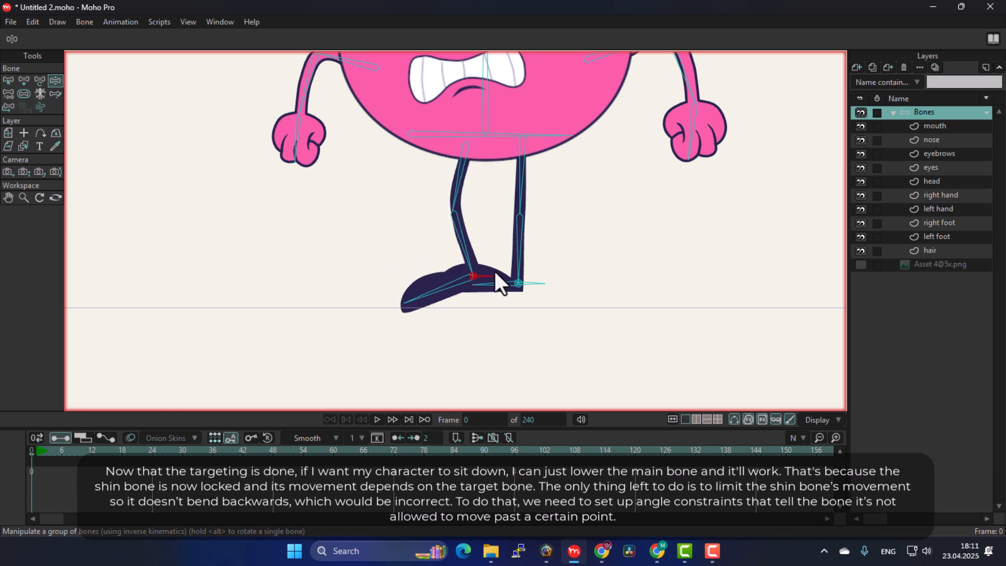
pyautogui.moveTo(471, 277); pyautogui.dragTo(453, 238)
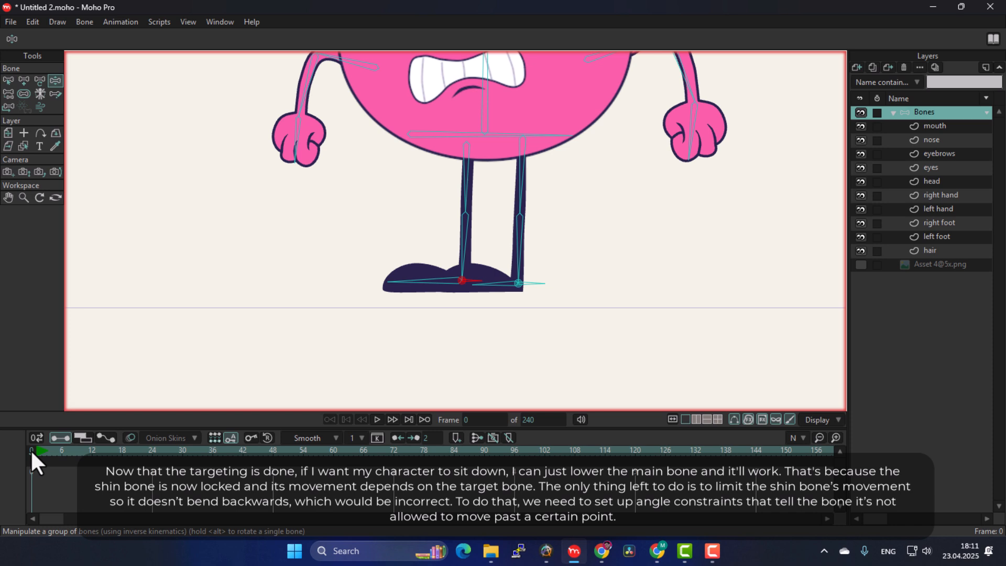
# Enable angle constraints on shin bone B12 limited between -15° and 70°.
pyautogui.click(11, 83)
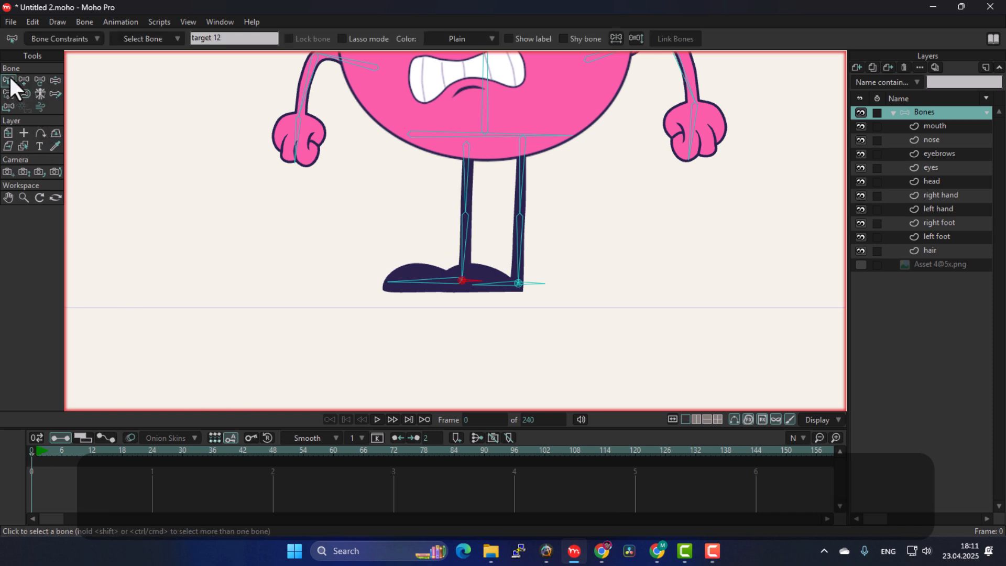
pyautogui.click(58, 40)
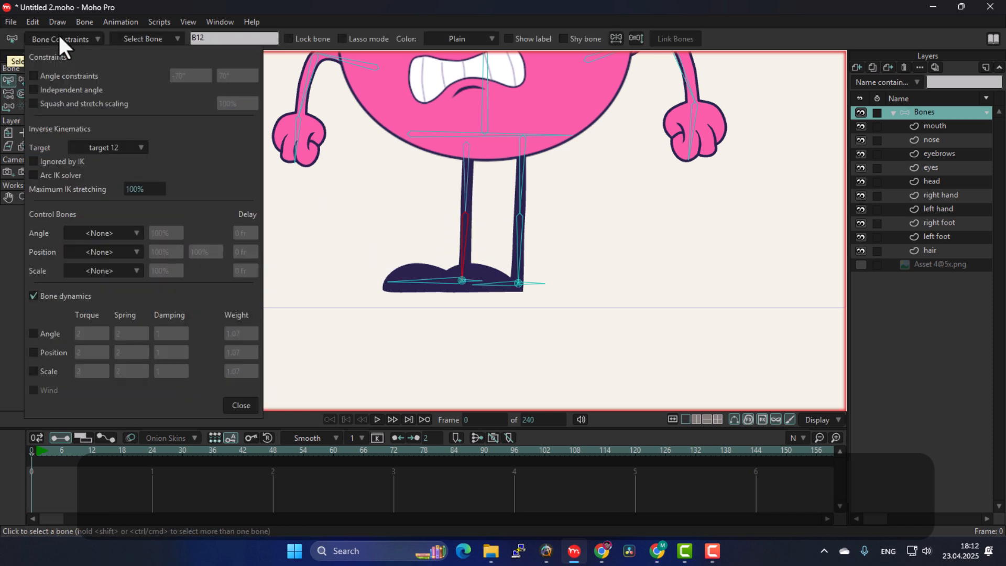
pyautogui.click(37, 76)
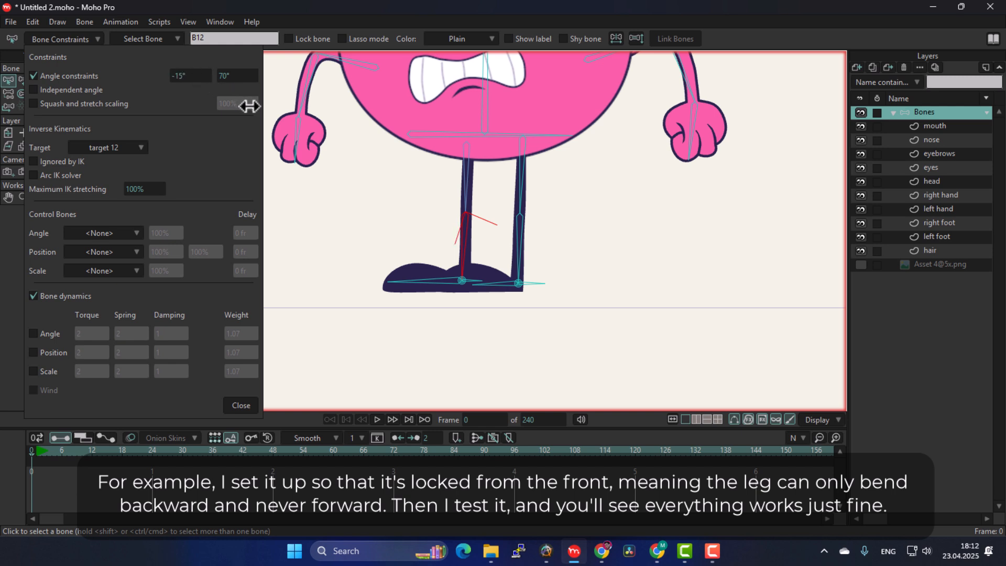
pyautogui.click(240, 406)
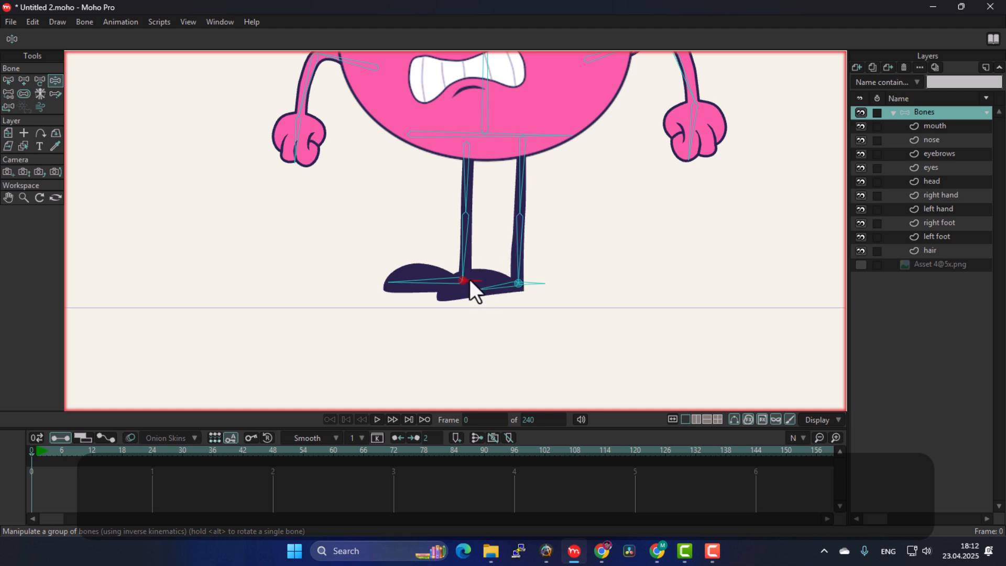
pyautogui.moveTo(462, 281); pyautogui.dragTo(405, 195)
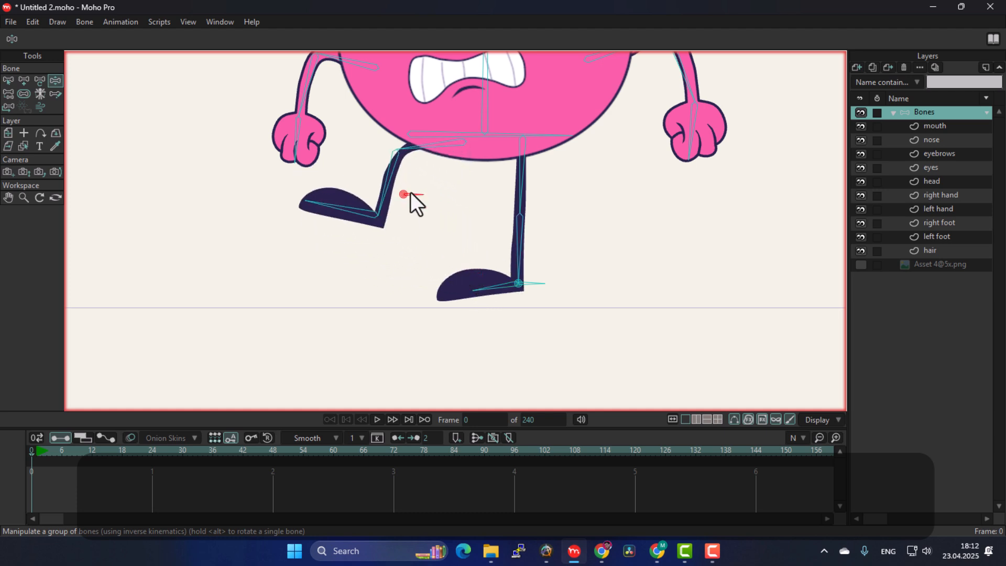
pyautogui.moveTo(404, 195); pyautogui.dragTo(433, 239)
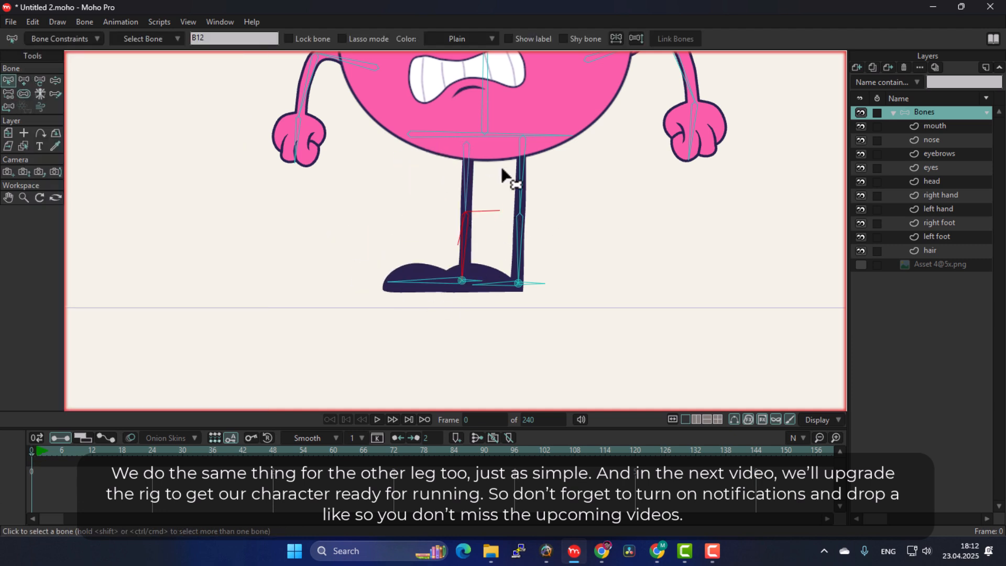
# Enable angle constraints on shin bone B15 limited between -10° and 95°.
pyautogui.click(61, 38)
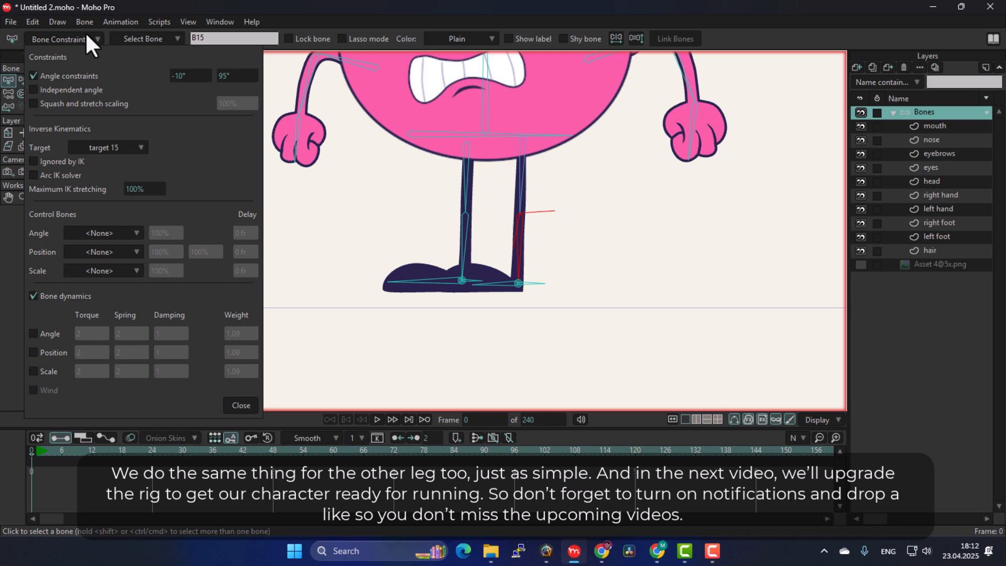
pyautogui.click(240, 405)
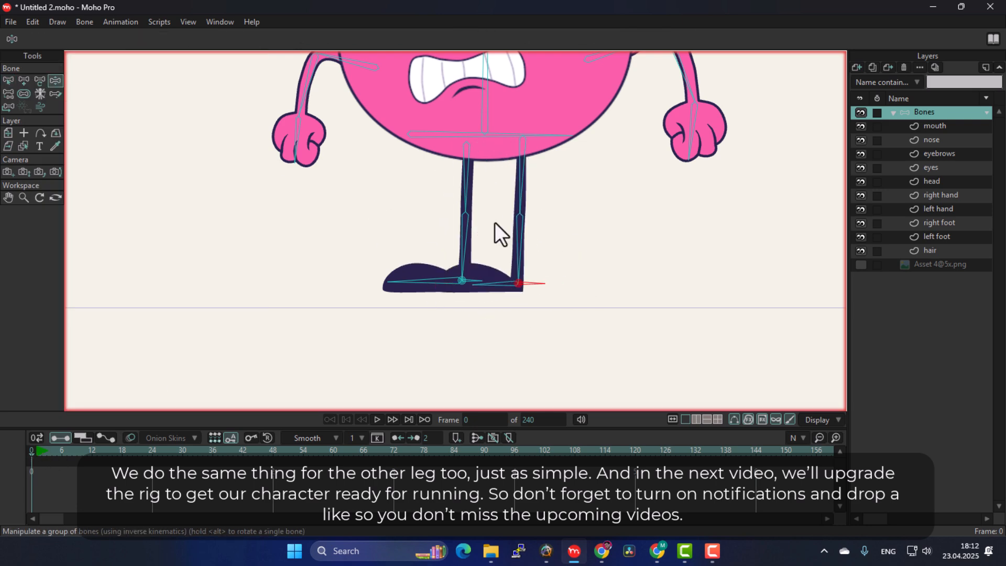